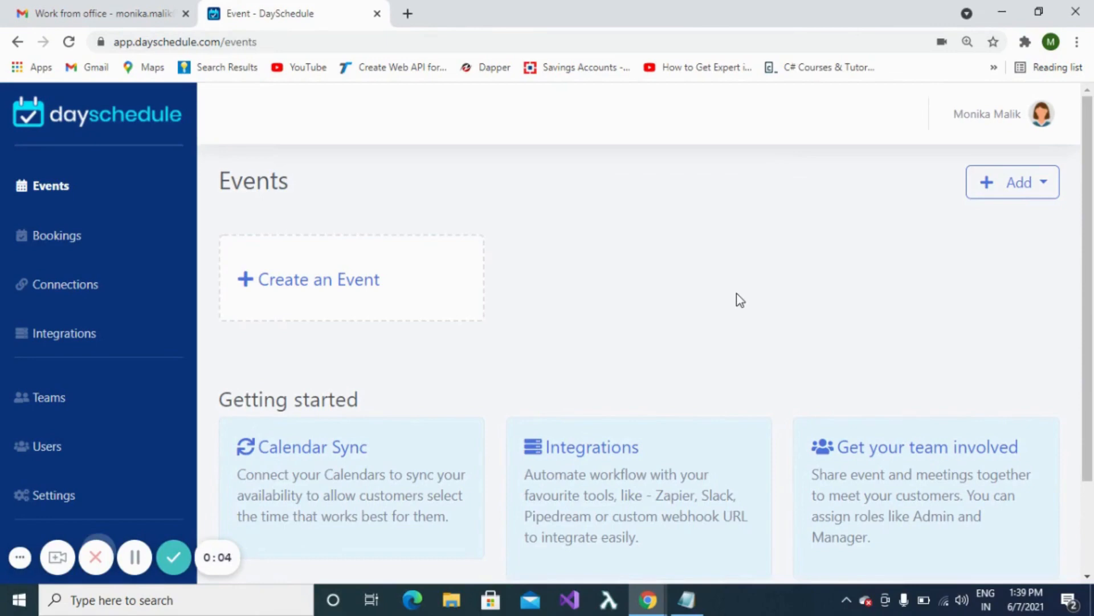
mouse_move(77, 304)
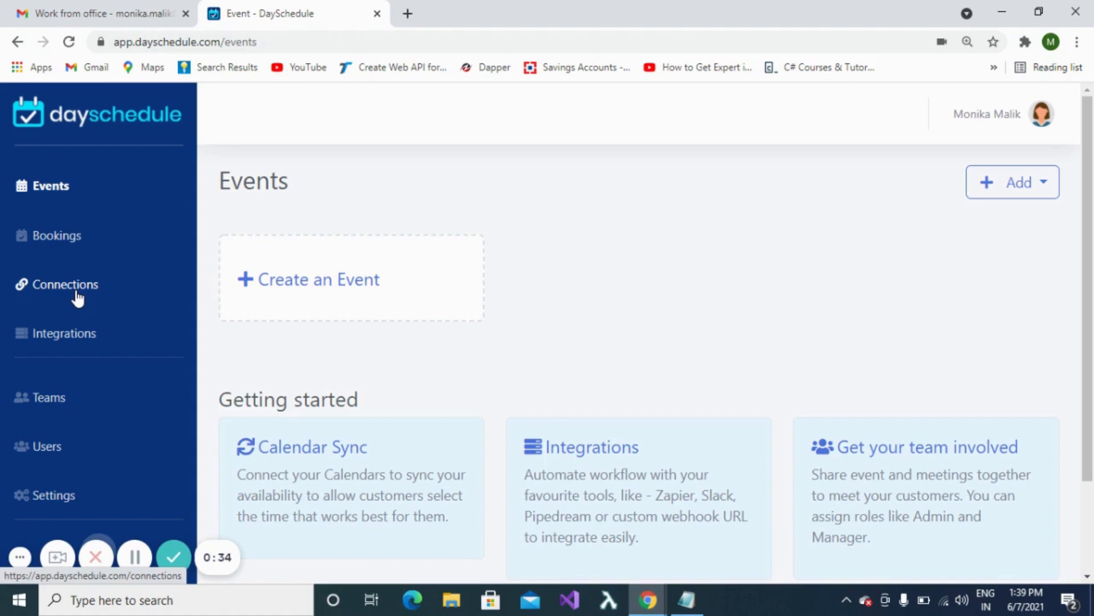
- From Connections, add a Google Meet connection with status active and begin connecting it
left_click(67, 285)
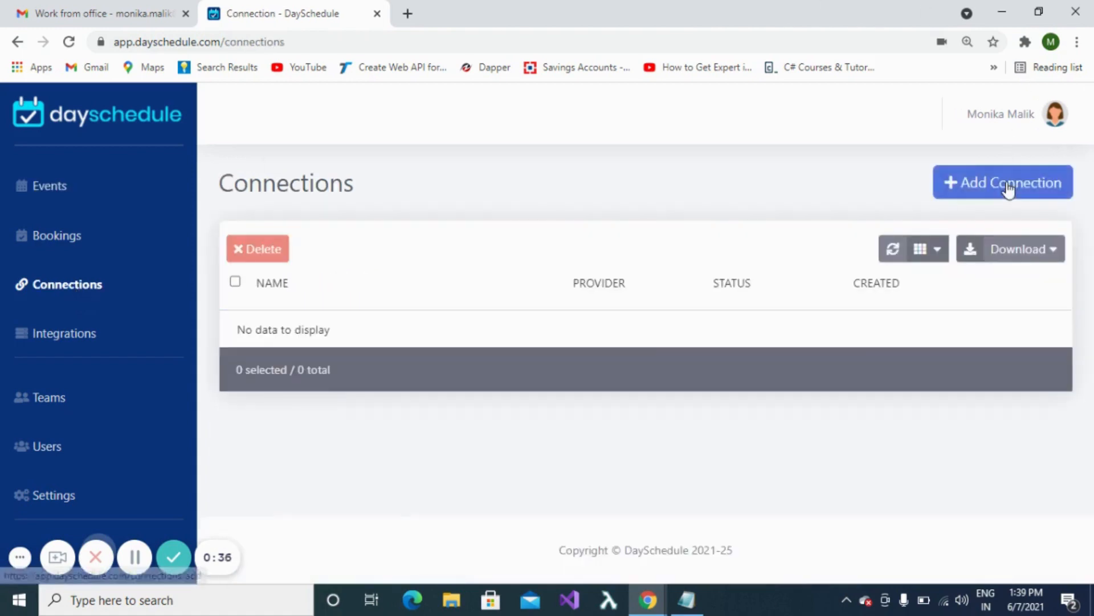
left_click(1003, 182)
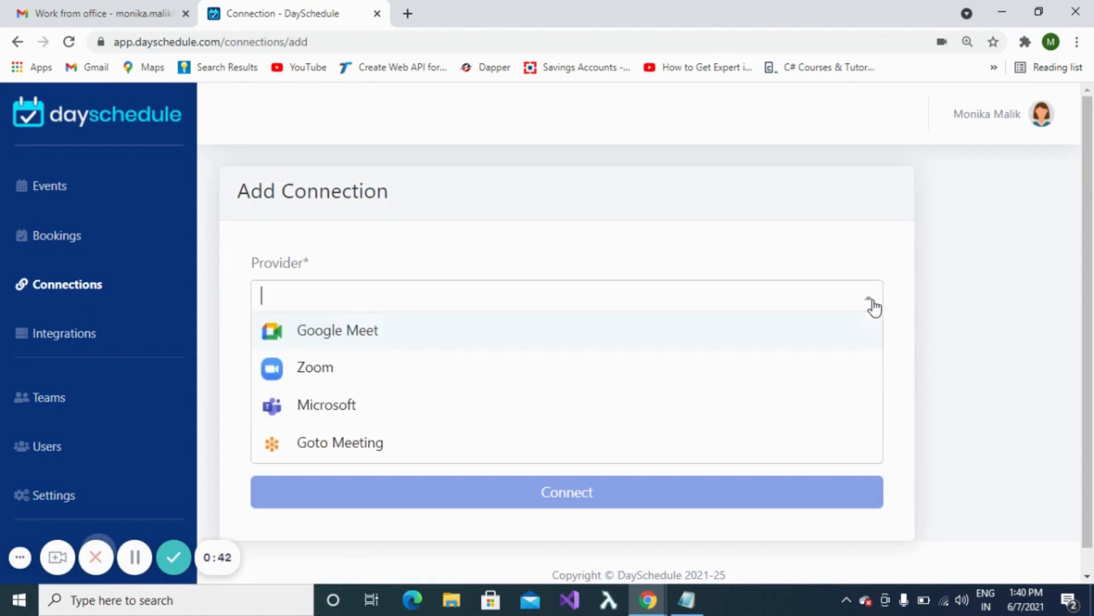
mouse_move(637, 367)
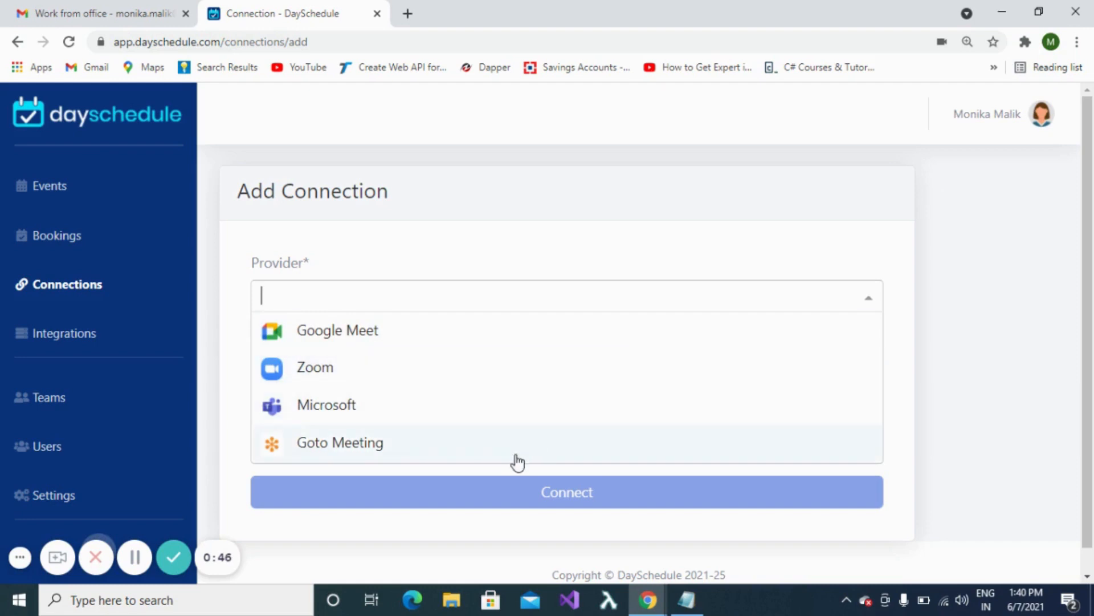
mouse_move(425, 401)
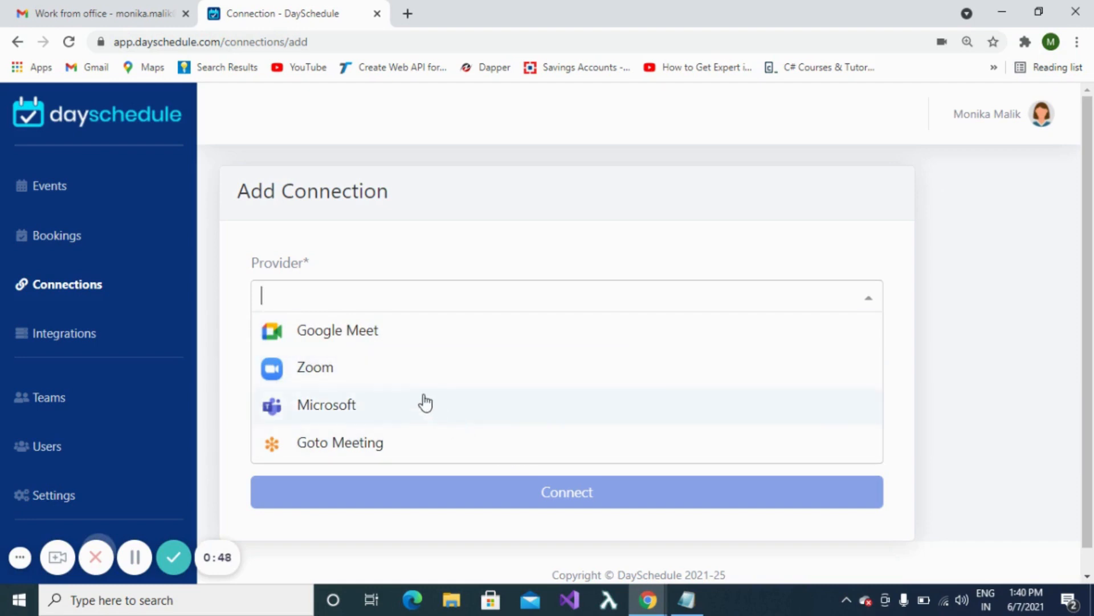
mouse_move(403, 362)
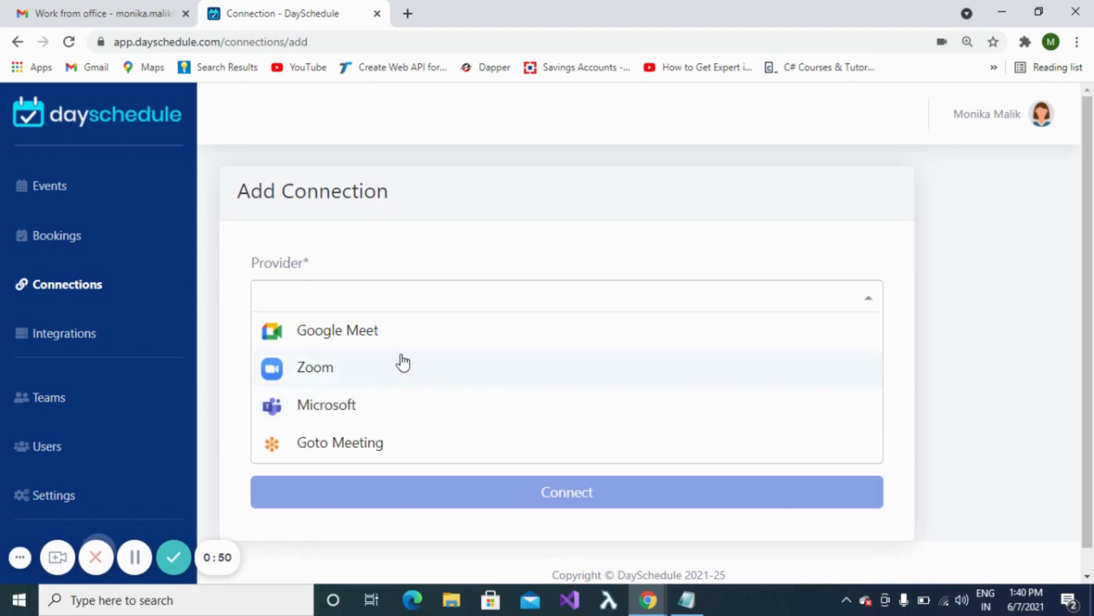
mouse_move(393, 339)
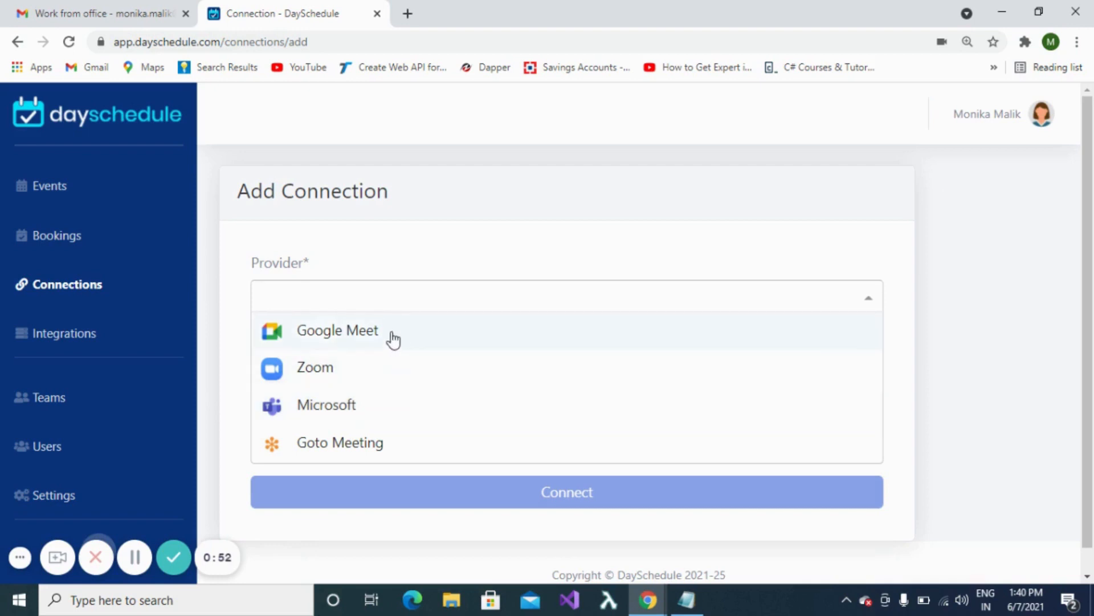
left_click(337, 331)
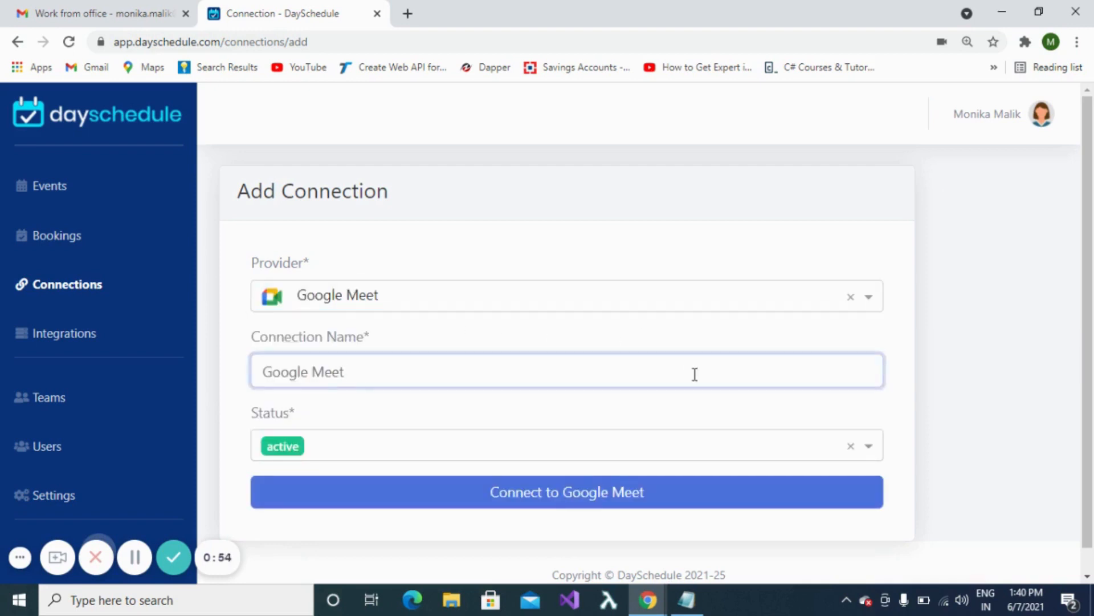
left_click(870, 445)
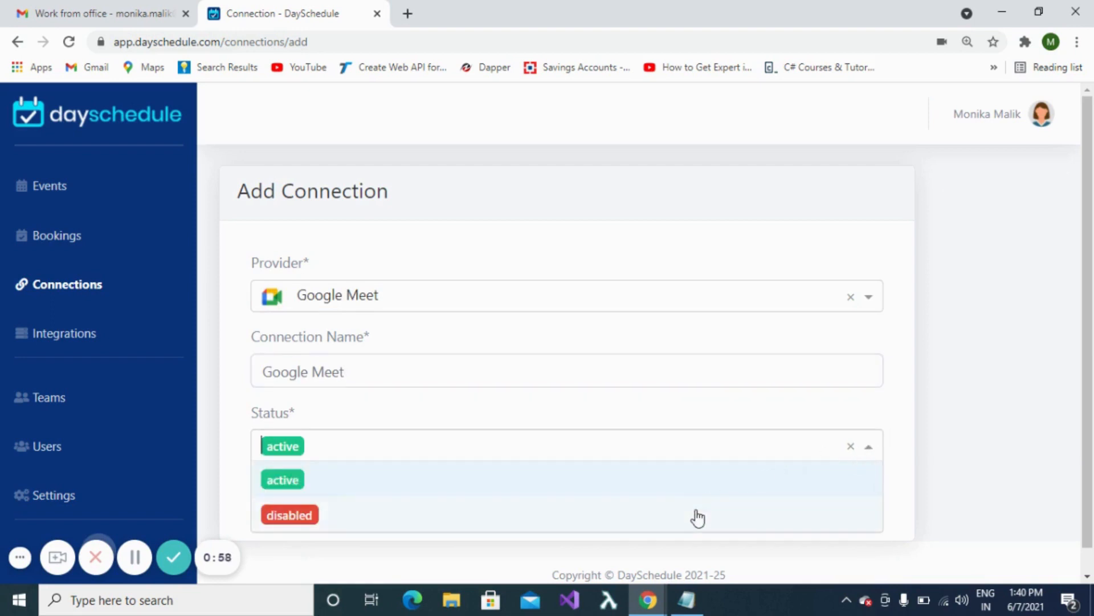
left_click(282, 478)
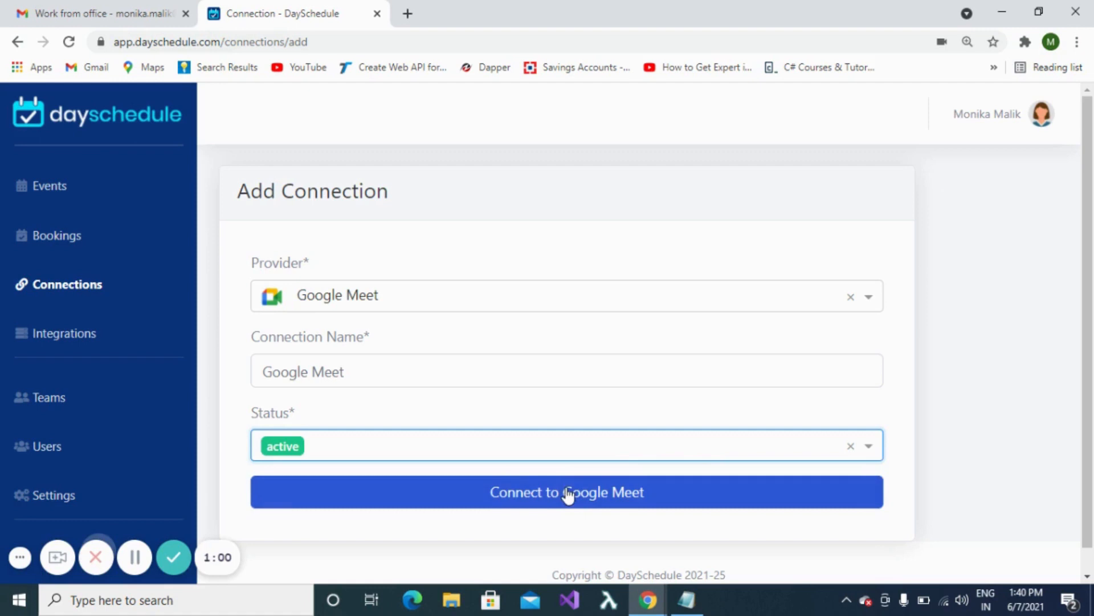
left_click(570, 492)
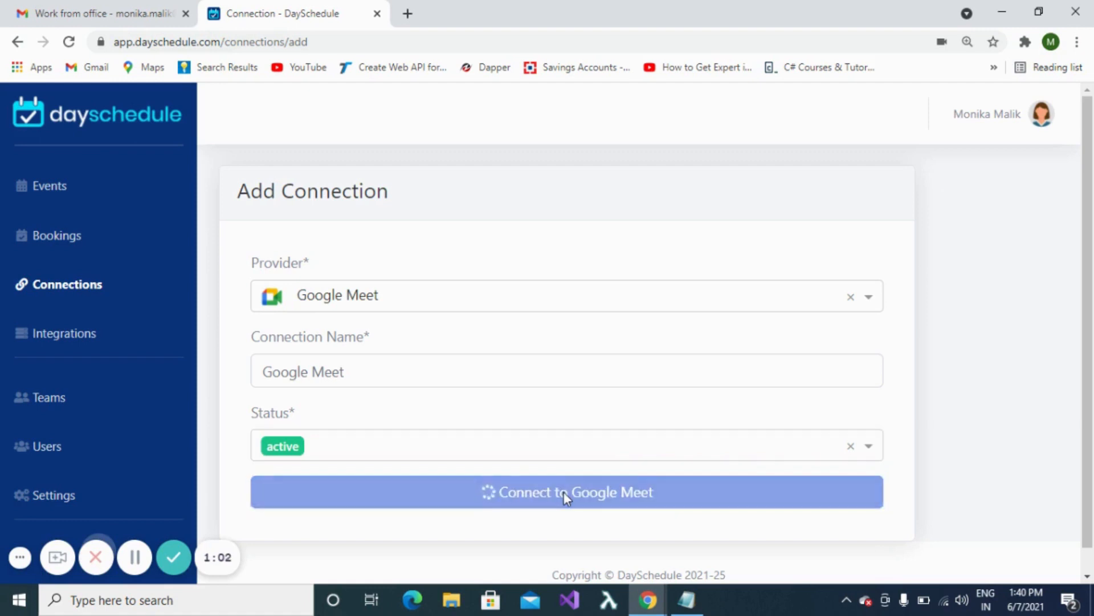
- Sign in with the existing Google account and allow DaySchedule access to the calendars
left_click(567, 493)
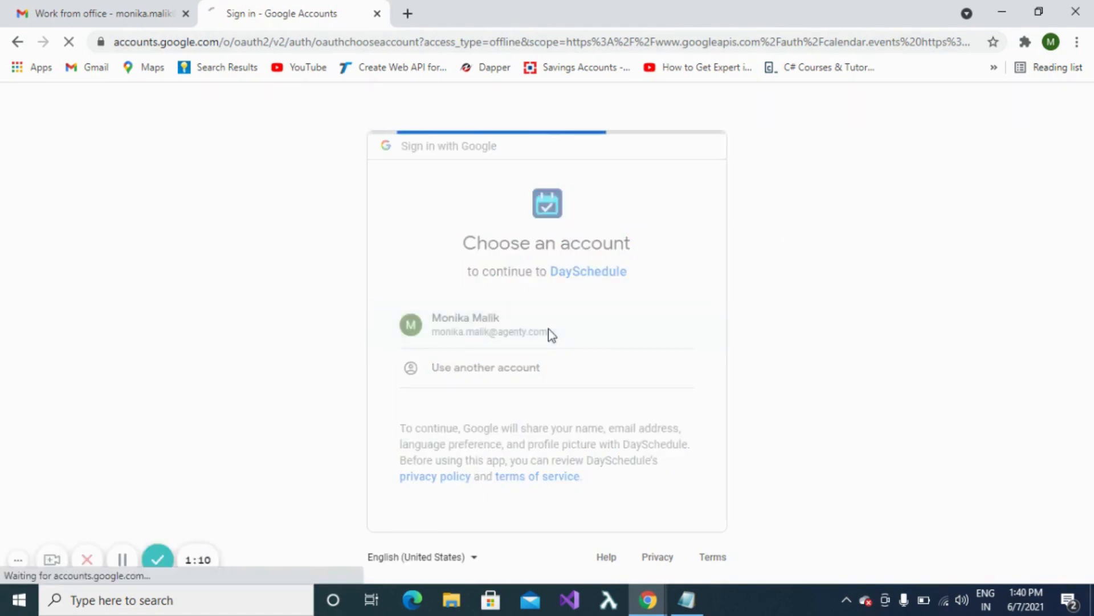
left_click(483, 325)
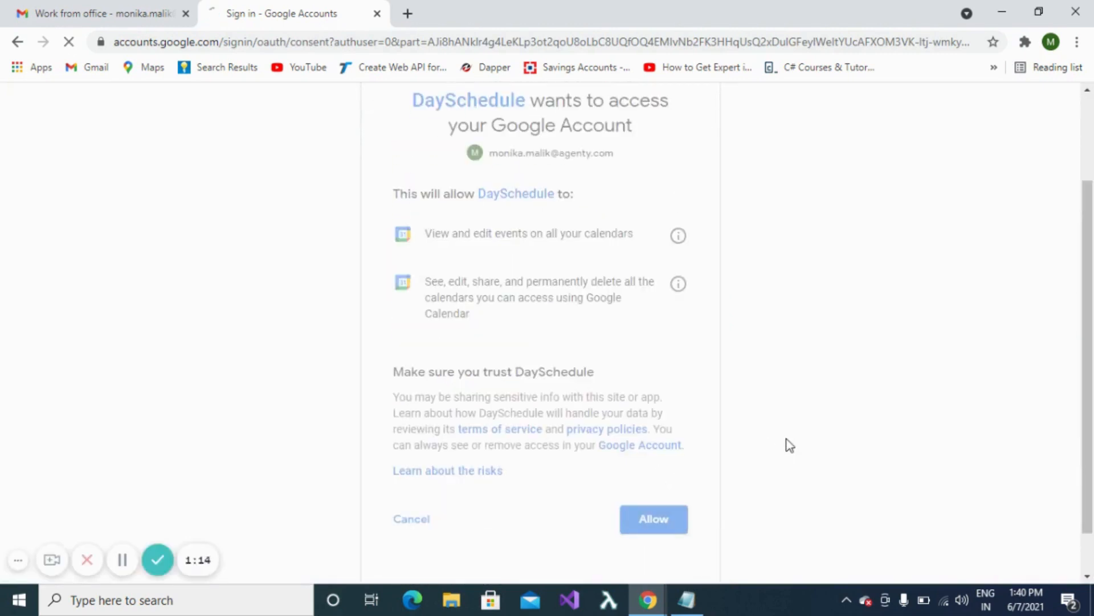
left_click(653, 518)
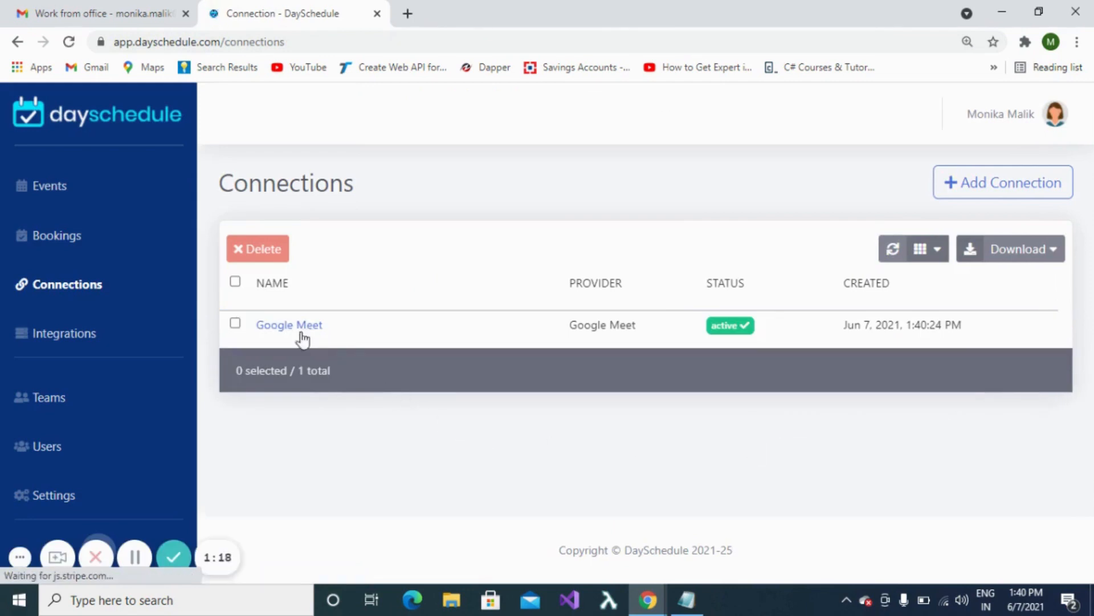
mouse_move(357, 448)
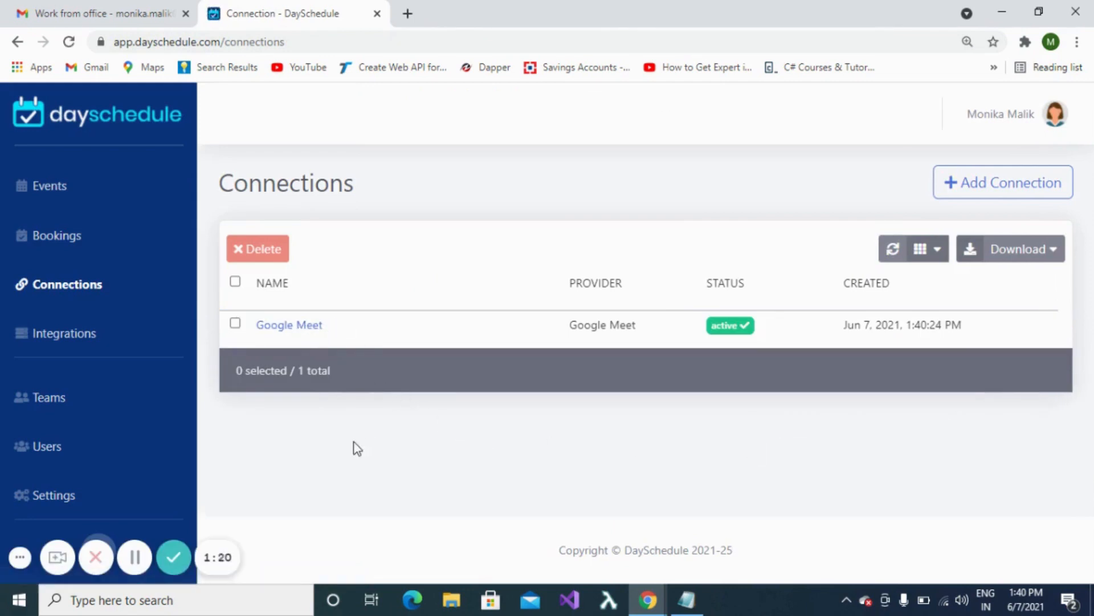
mouse_move(126, 189)
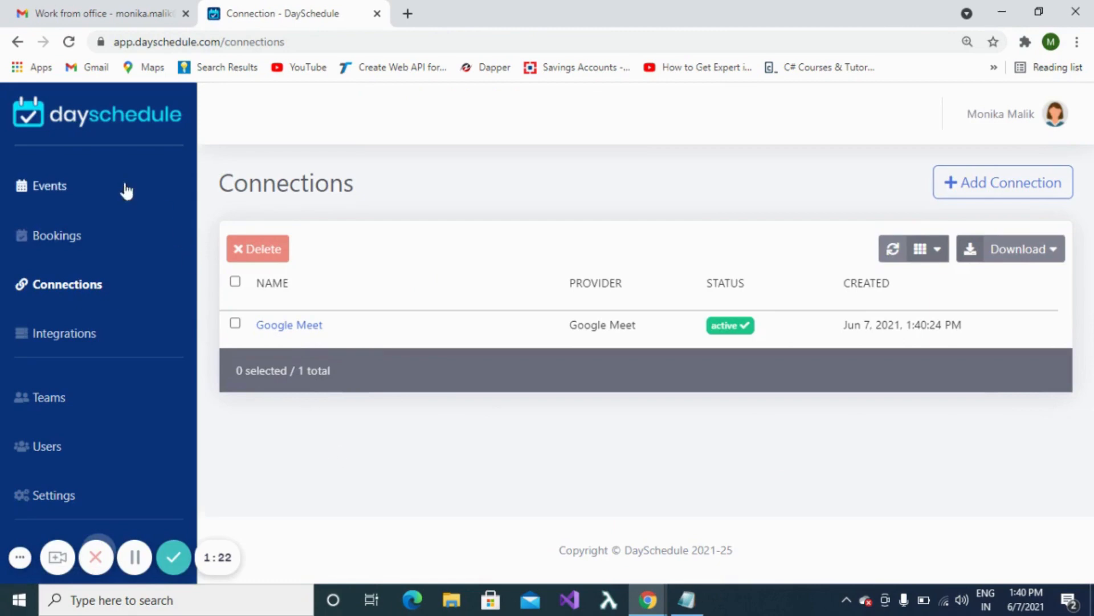
- Go from the Connections page back to the Events page
left_click(50, 185)
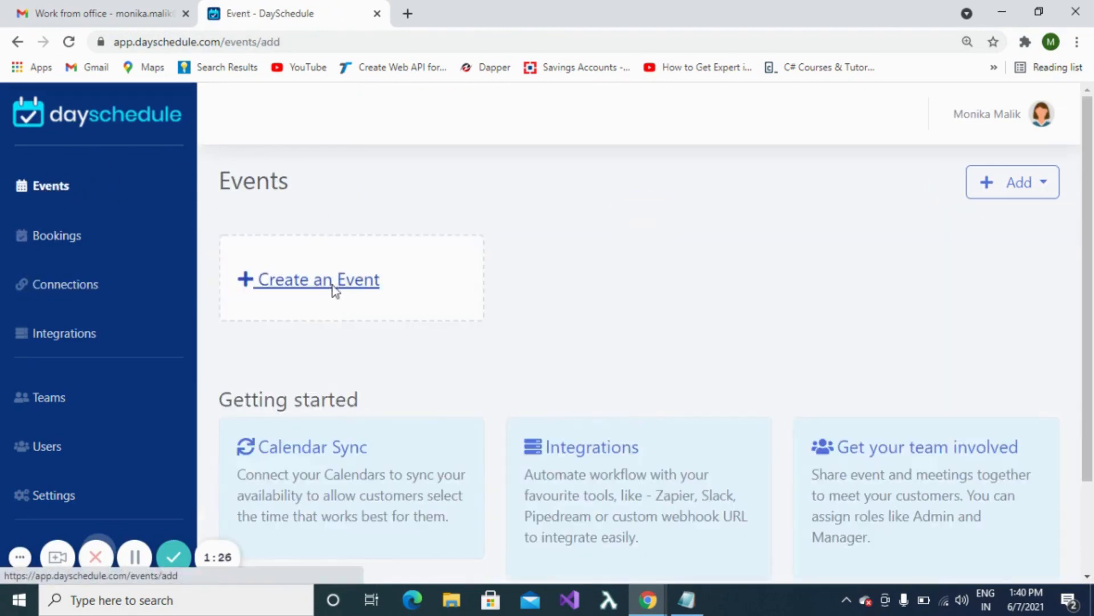
- Create a new event and choose Google Meet from its Location dropdown
left_click(316, 280)
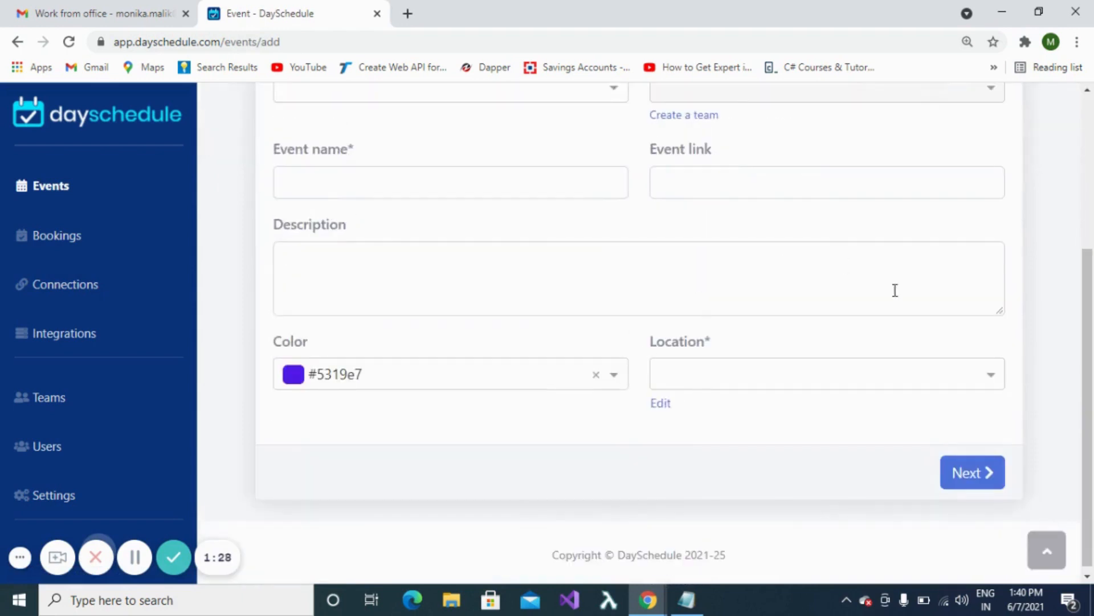
left_click(827, 373)
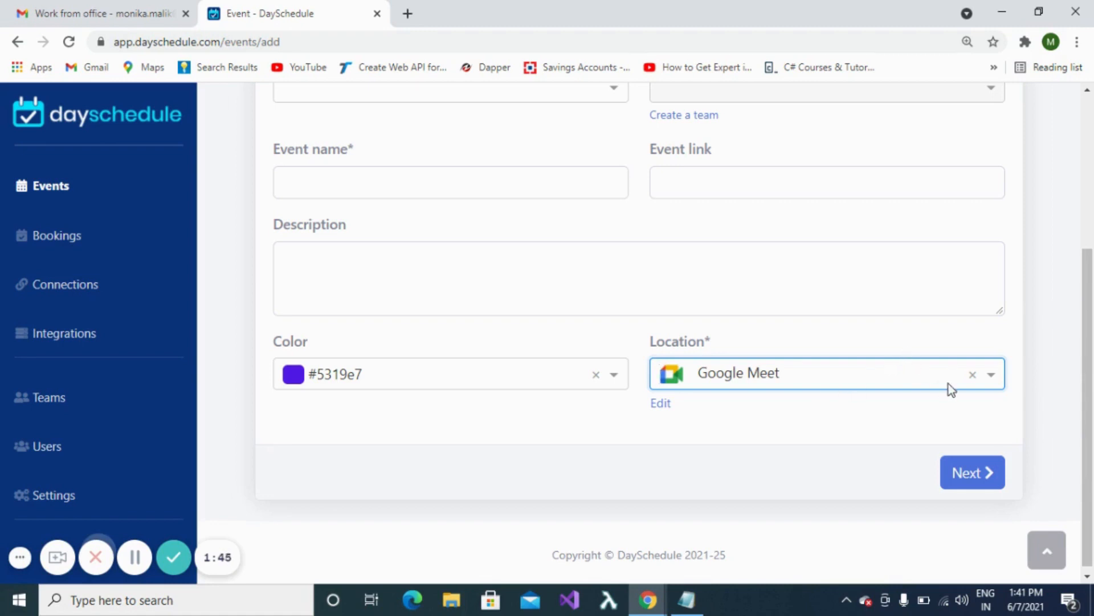
mouse_move(613, 491)
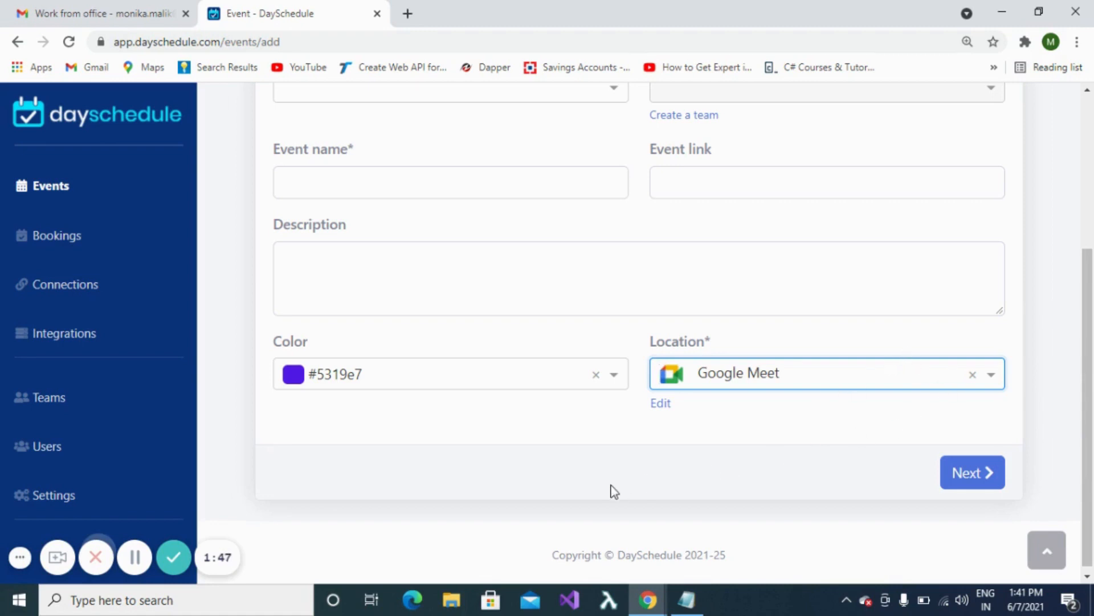
mouse_move(599, 499)
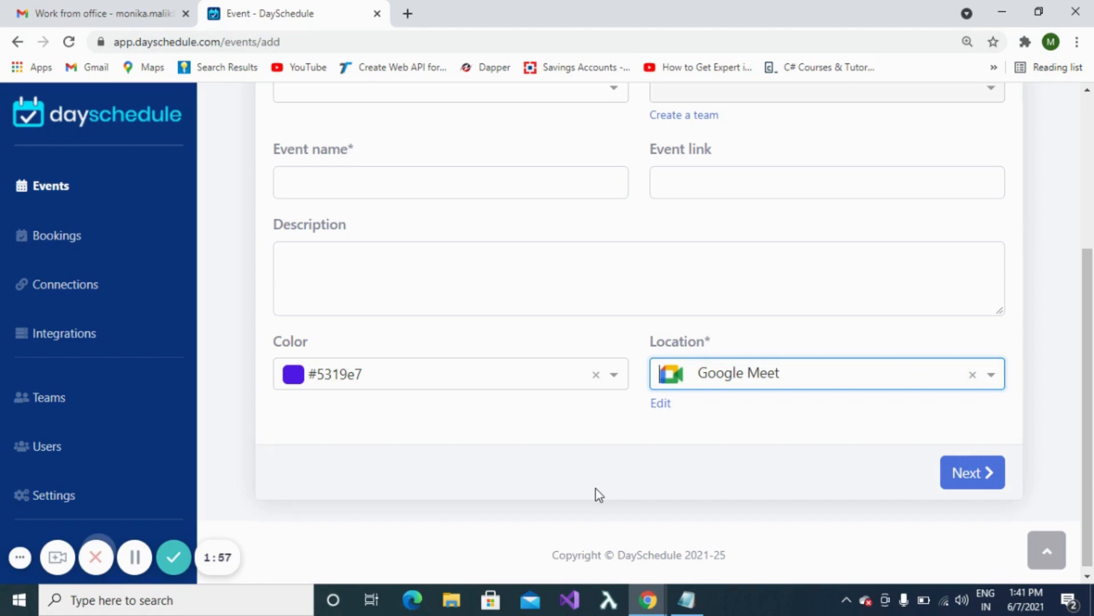
mouse_move(219, 528)
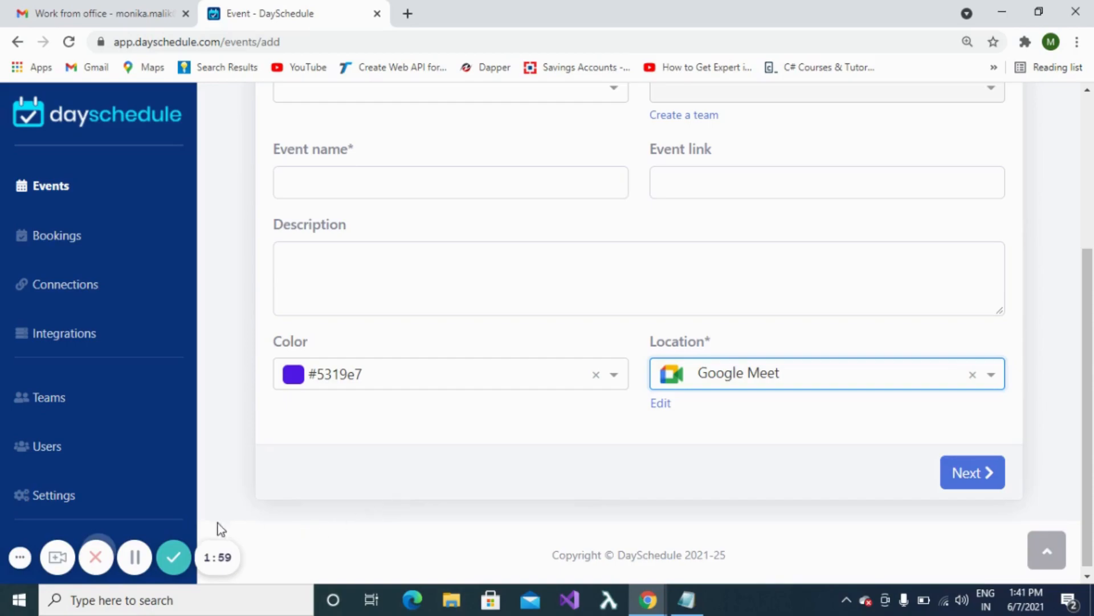